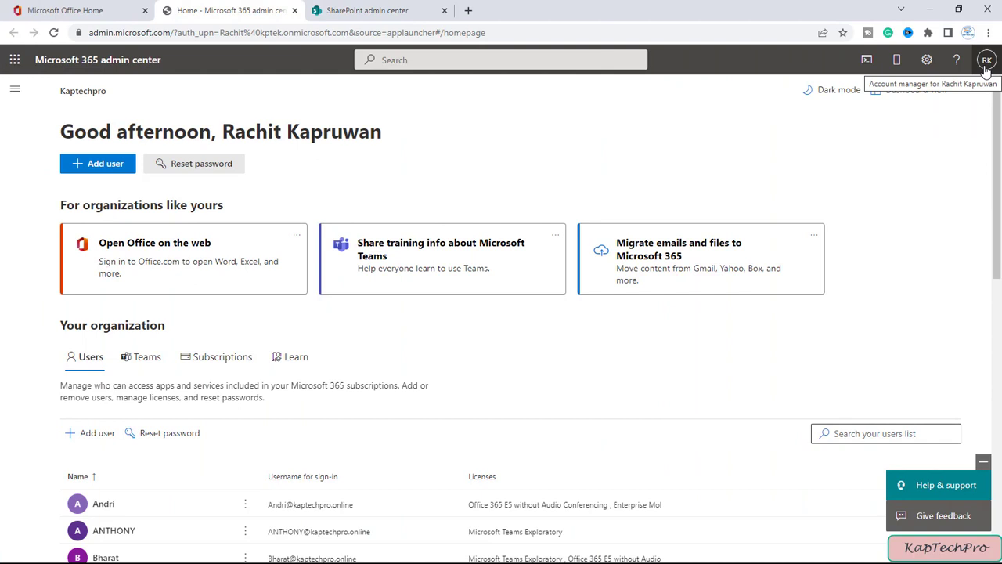
pyautogui.moveTo(902, 80)
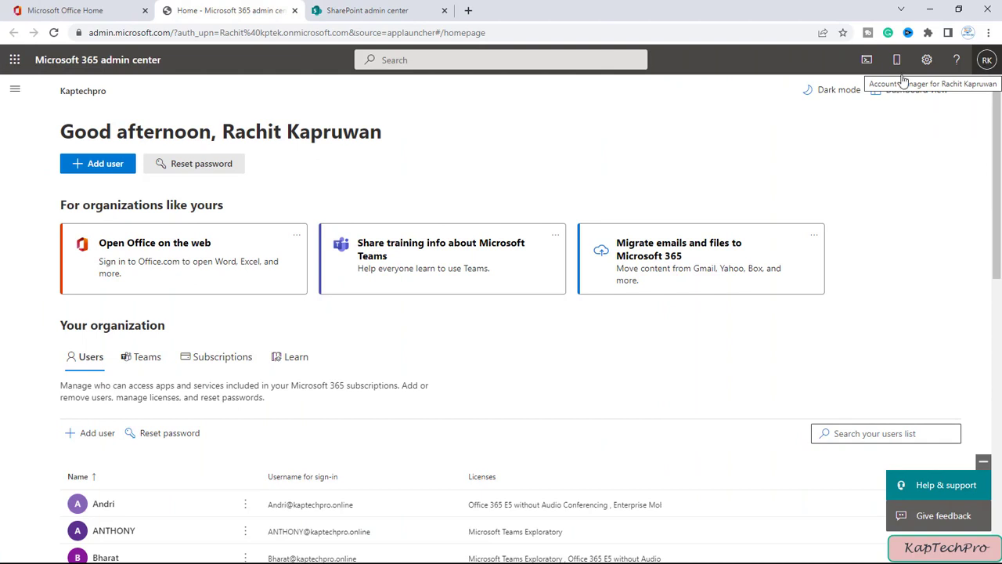
# Open the All admin centers list from the admin navigation and scroll to Stream.
pyautogui.click(15, 89)
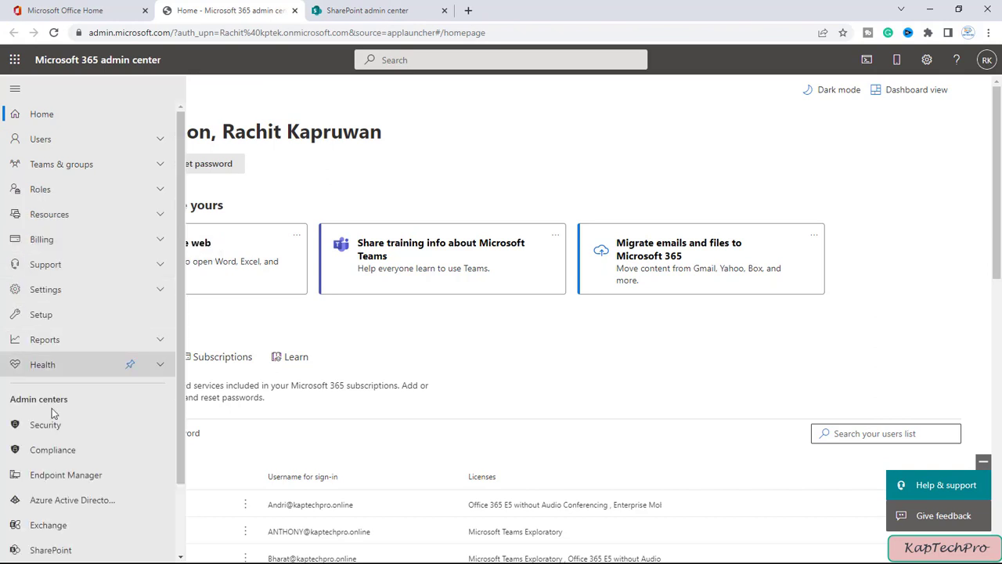
pyautogui.scroll(-3)
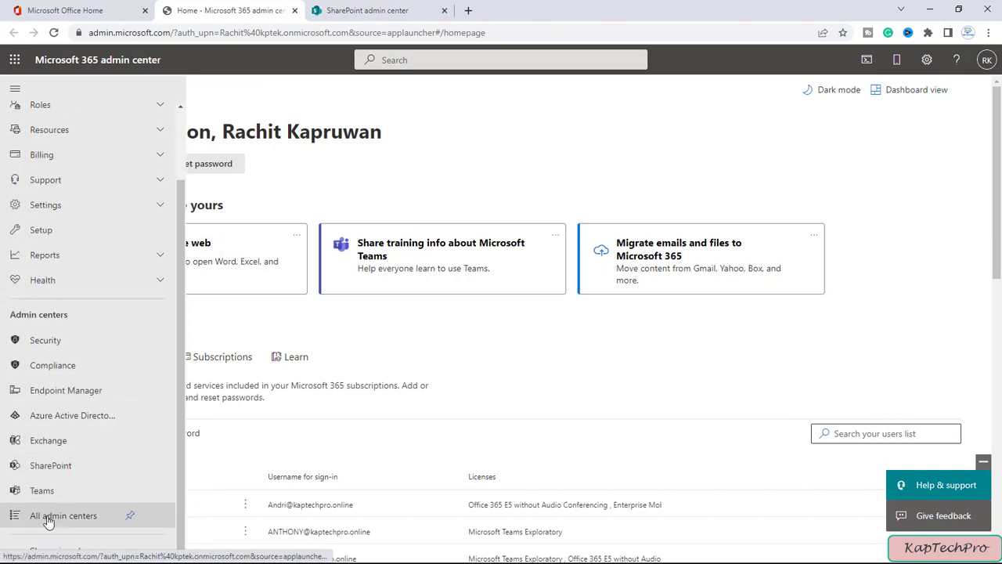
pyautogui.click(64, 515)
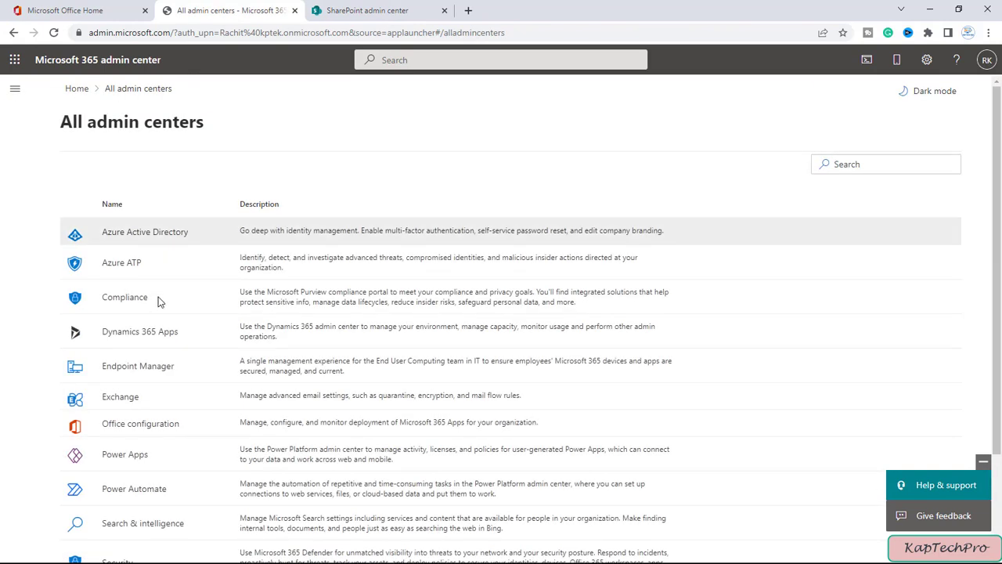
pyautogui.scroll(-3)
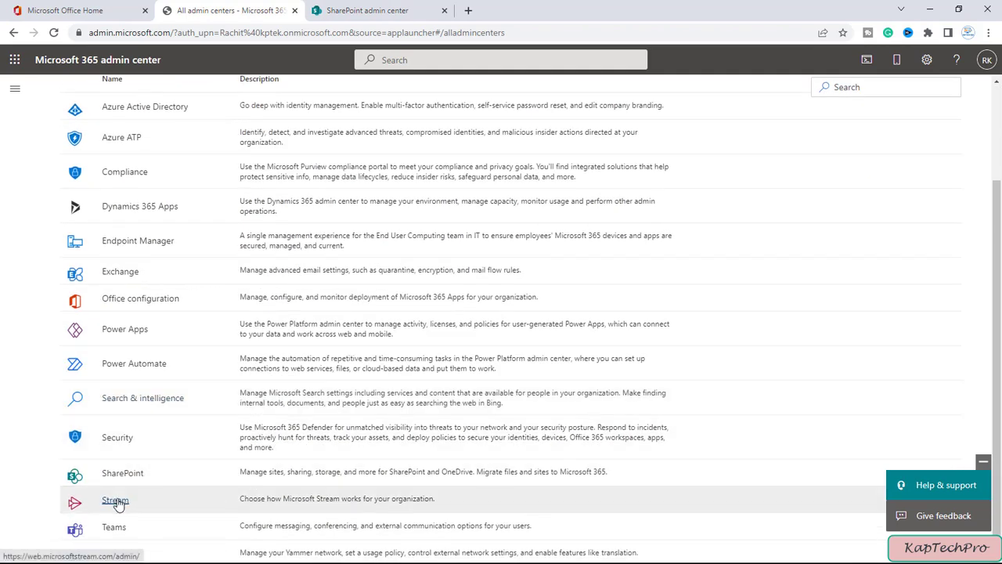
# Open Stream's My content and pause the 'Tech at Work' video at 0:04.
pyautogui.click(115, 500)
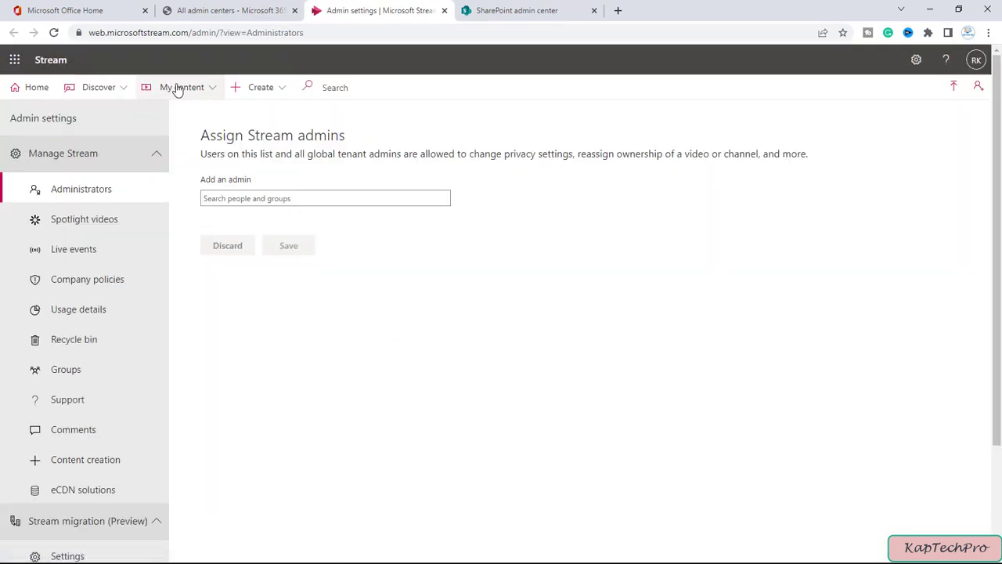
pyautogui.click(182, 87)
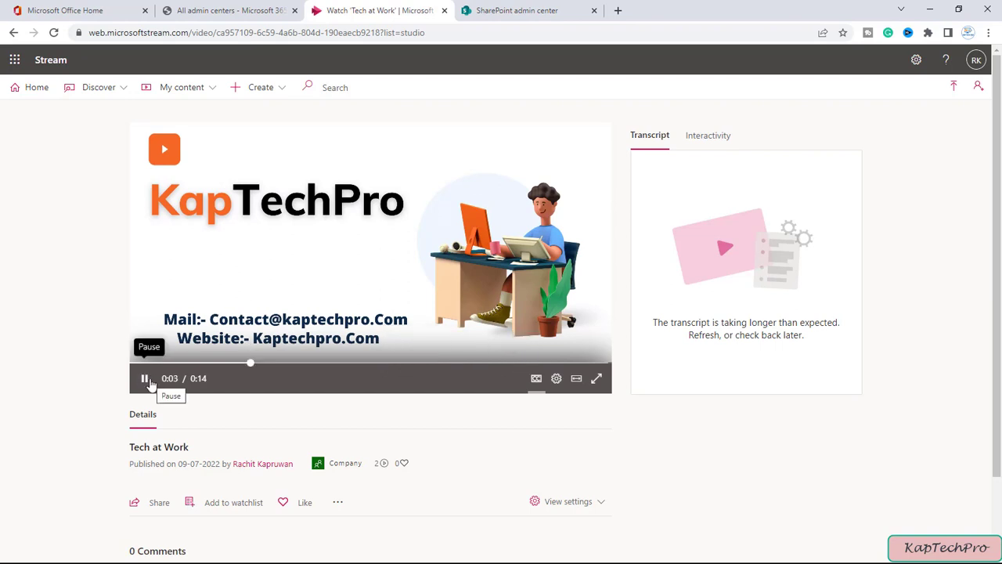
pyautogui.click(144, 378)
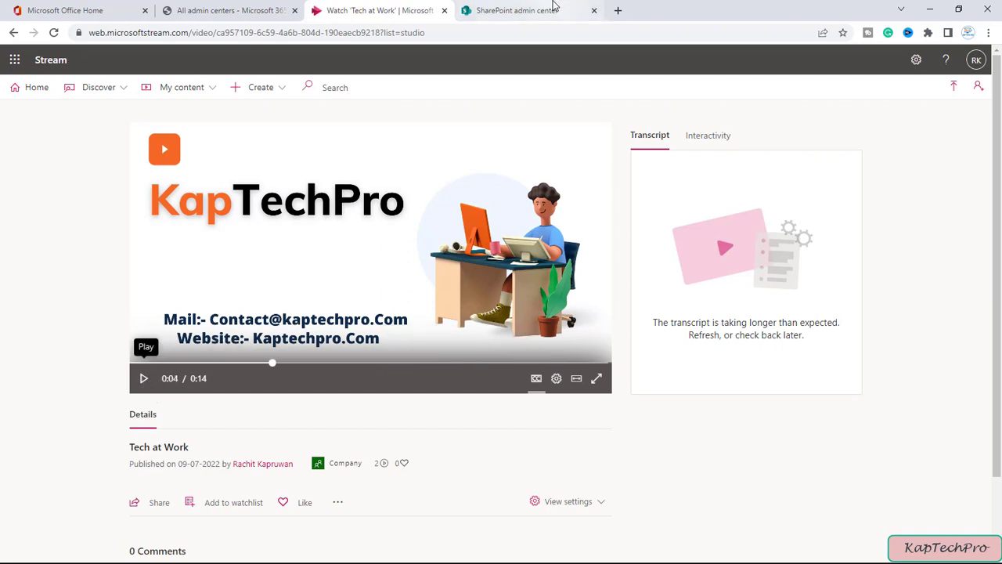
# Open the PAGESTEST site from the SharePoint admin center's Active sites list.
pyautogui.click(517, 10)
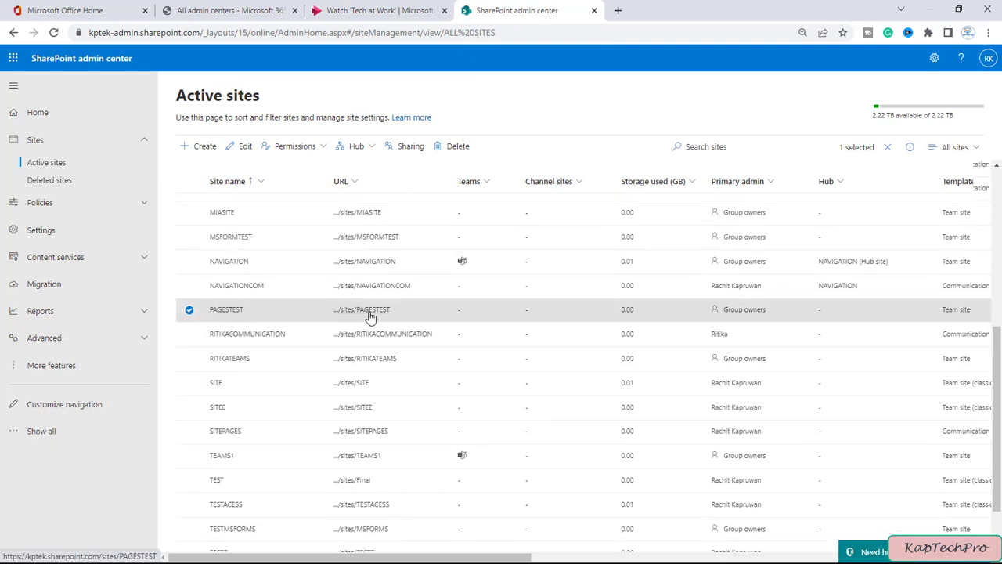
pyautogui.moveTo(366, 315)
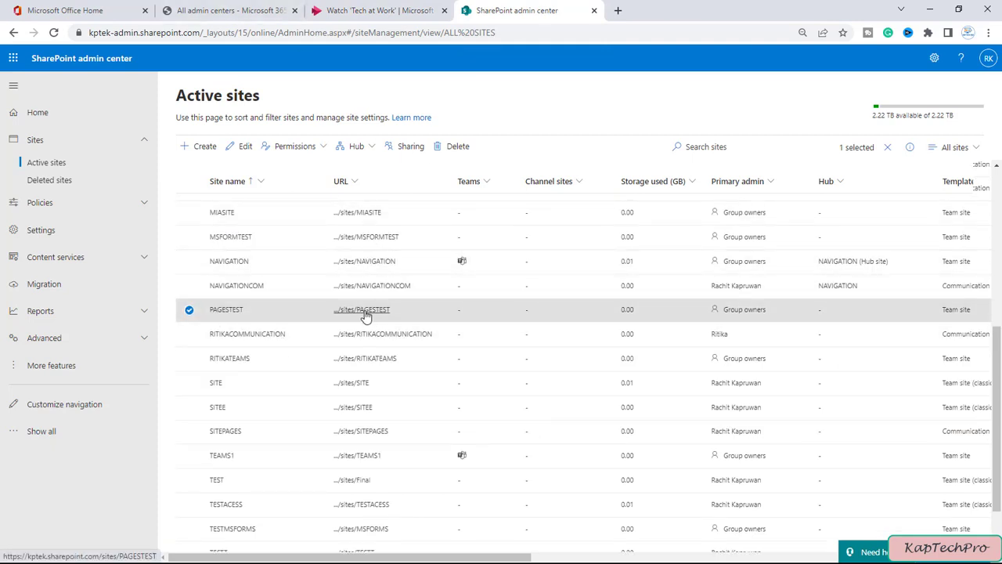
pyautogui.click(361, 310)
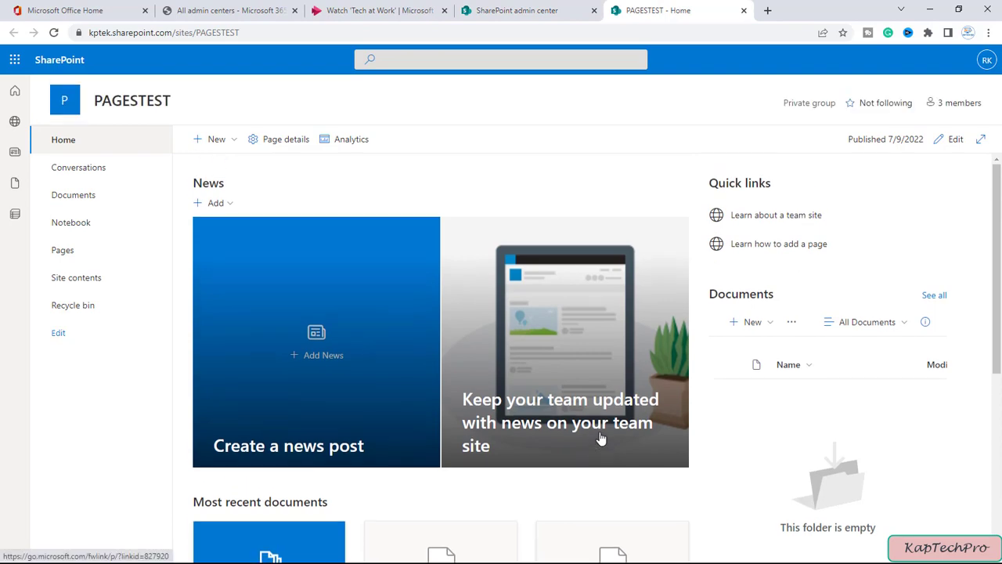
pyautogui.scroll(-3)
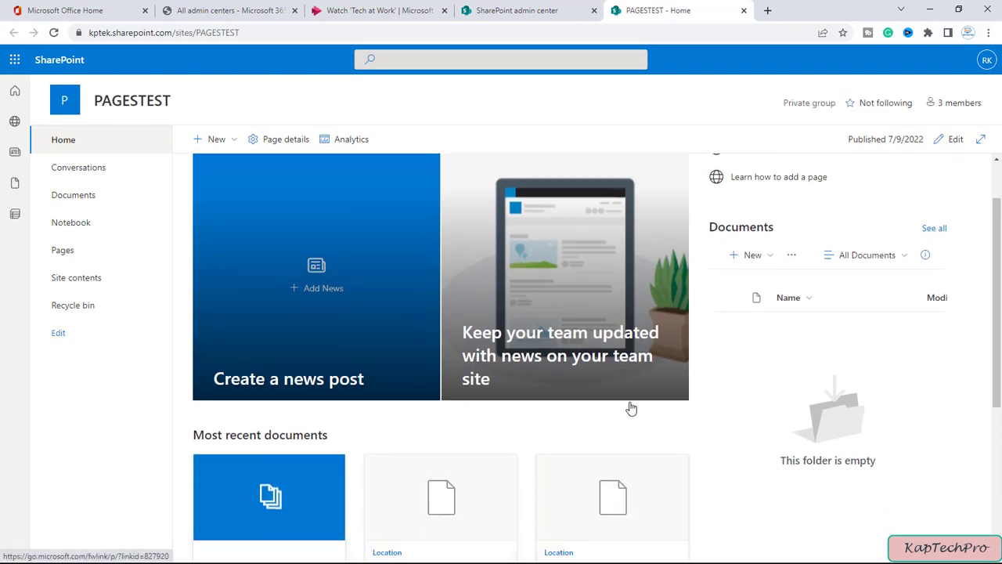
pyautogui.scroll(-3)
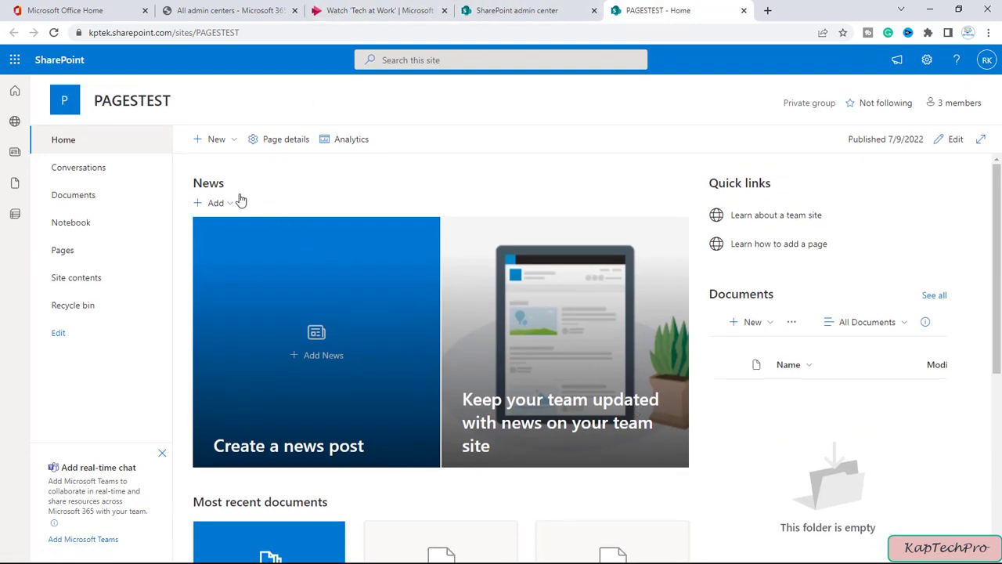
pyautogui.moveTo(218, 115)
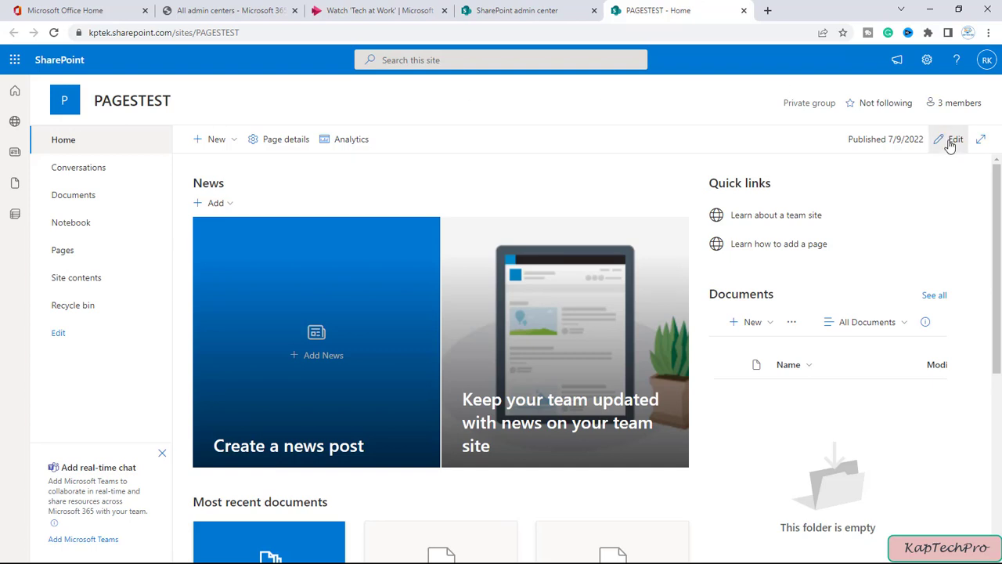
# Edit the PAGESTEST home page and insert a Stream (Classic) web part below News.
pyautogui.click(954, 139)
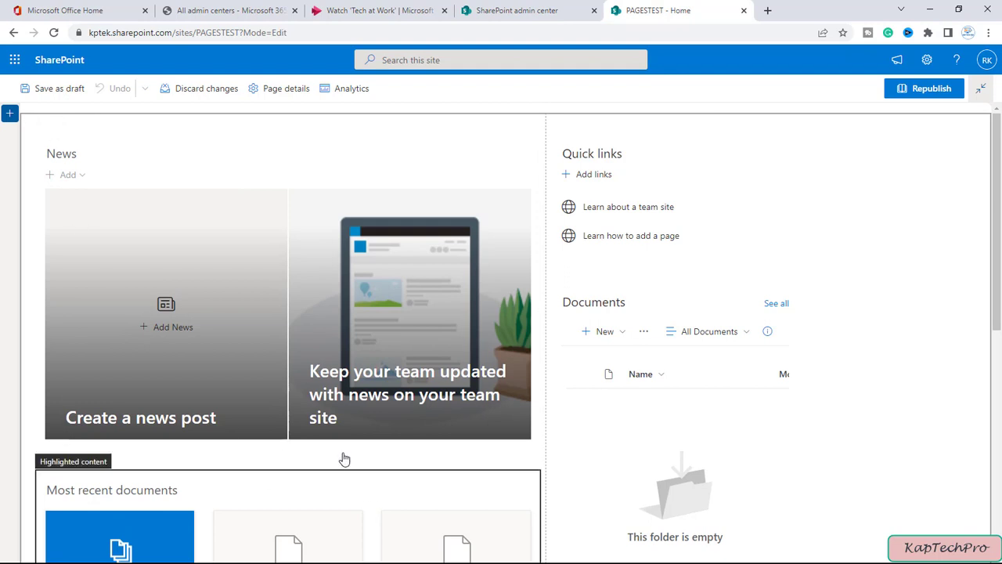
pyautogui.scroll(-3)
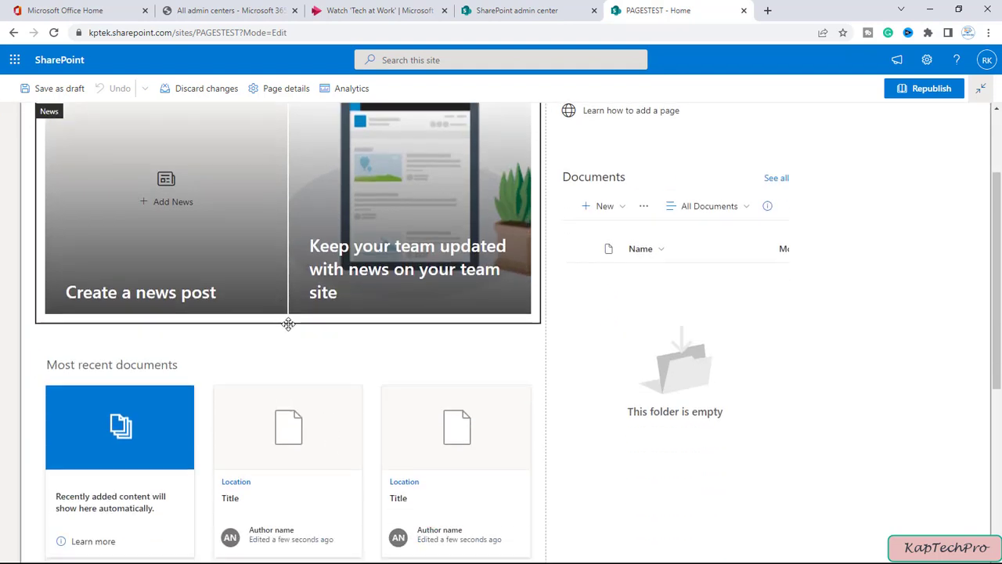
pyautogui.moveTo(288, 333)
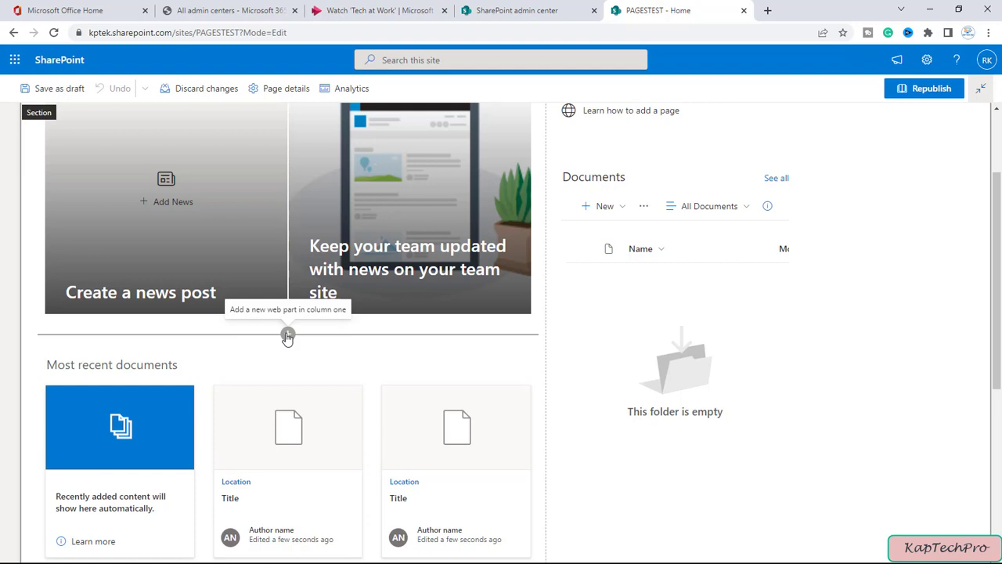
pyautogui.click(287, 334)
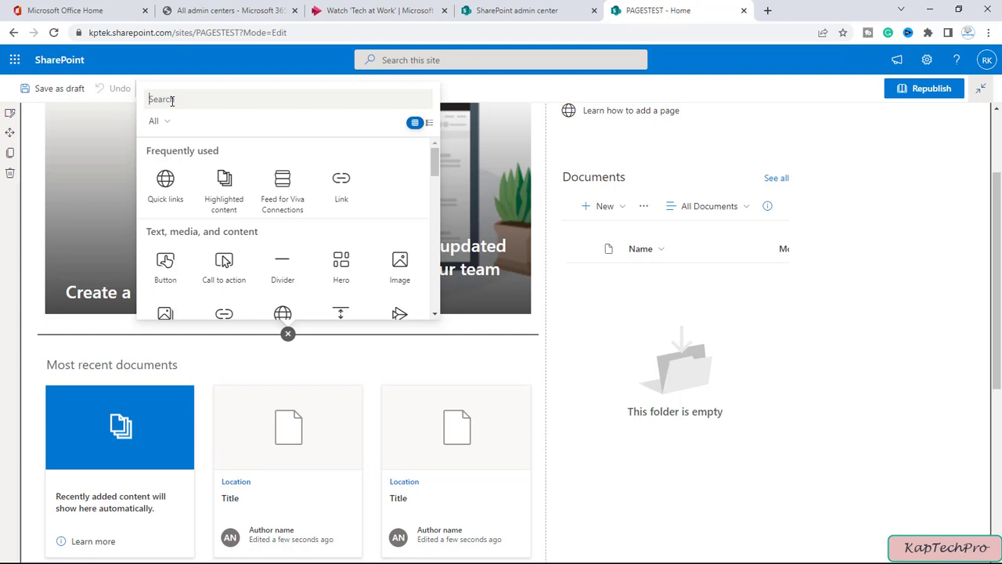
pyautogui.write('strea')
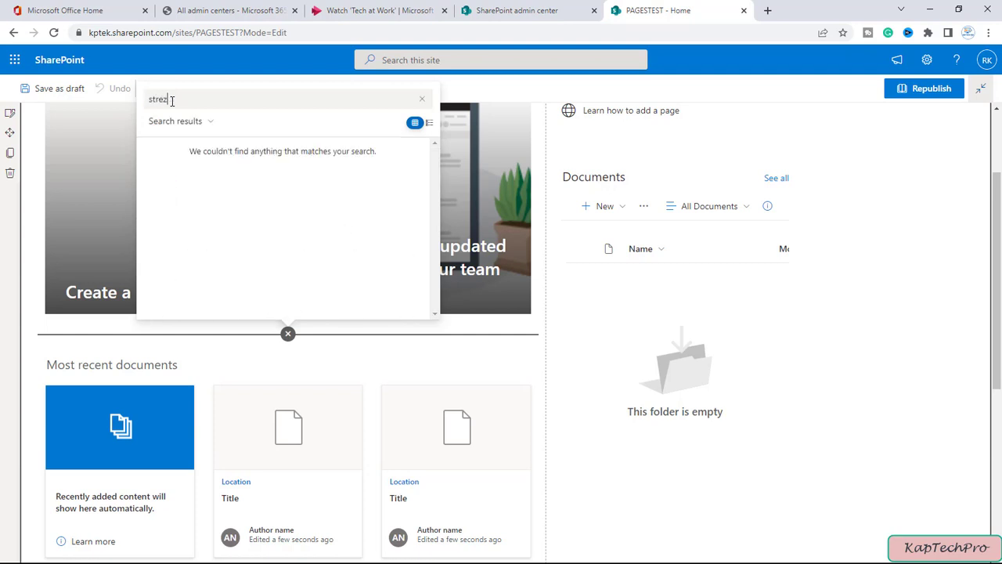
pyautogui.press('Backspace')
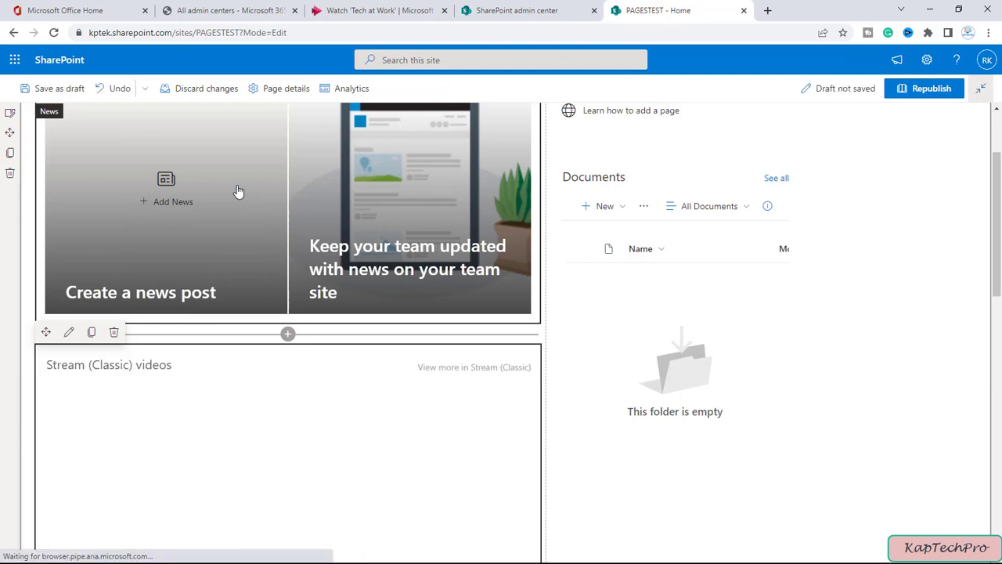
# Set the Stream web part's source to Single video, after briefly trying Channel.
pyautogui.scroll(-3)
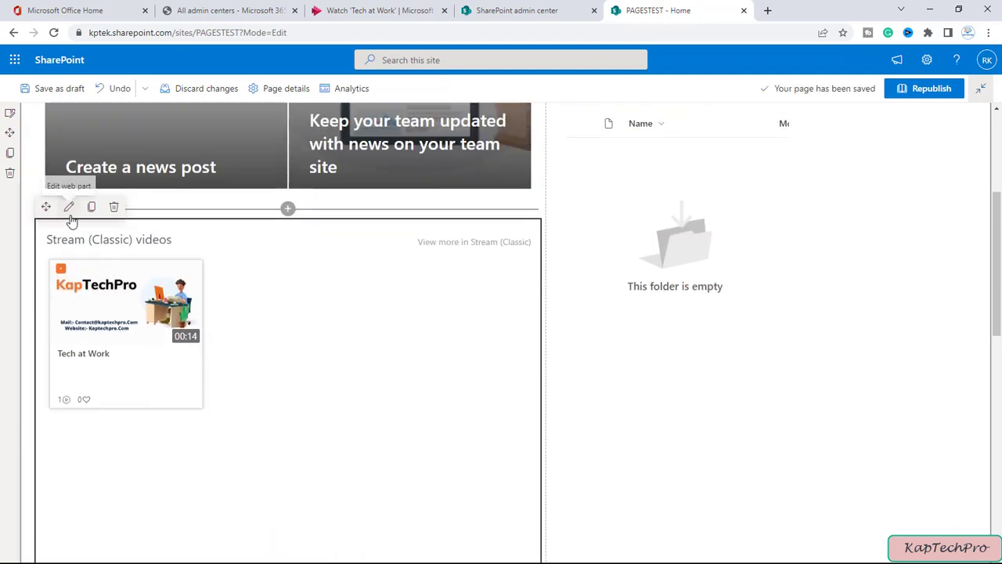
pyautogui.click(69, 206)
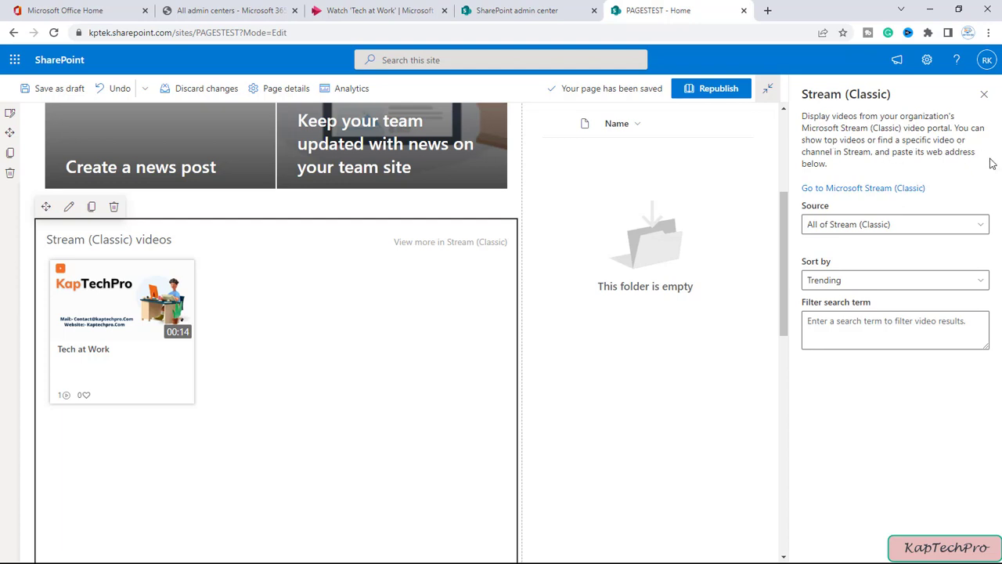
pyautogui.moveTo(867, 225)
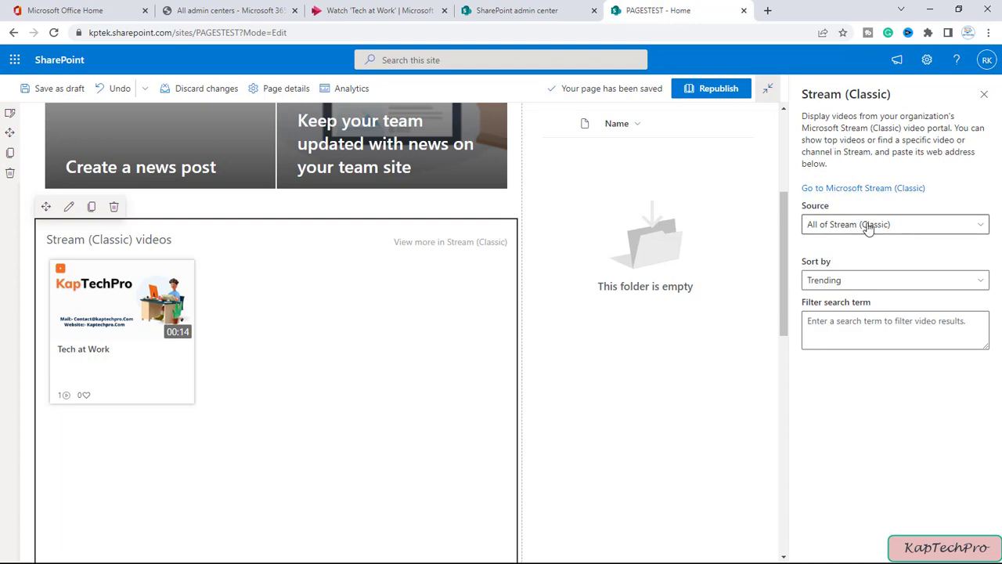
pyautogui.moveTo(822, 223)
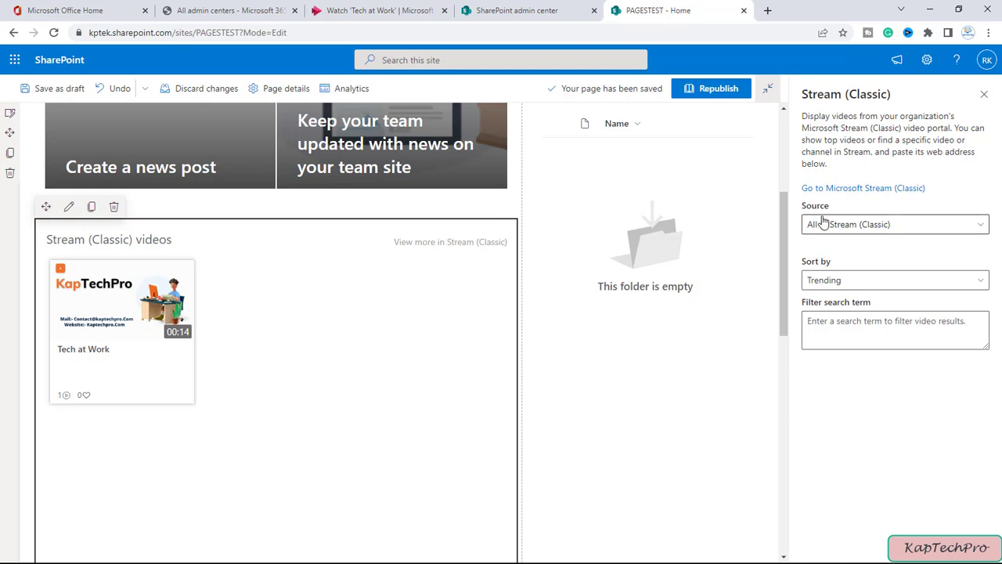
pyautogui.click(895, 224)
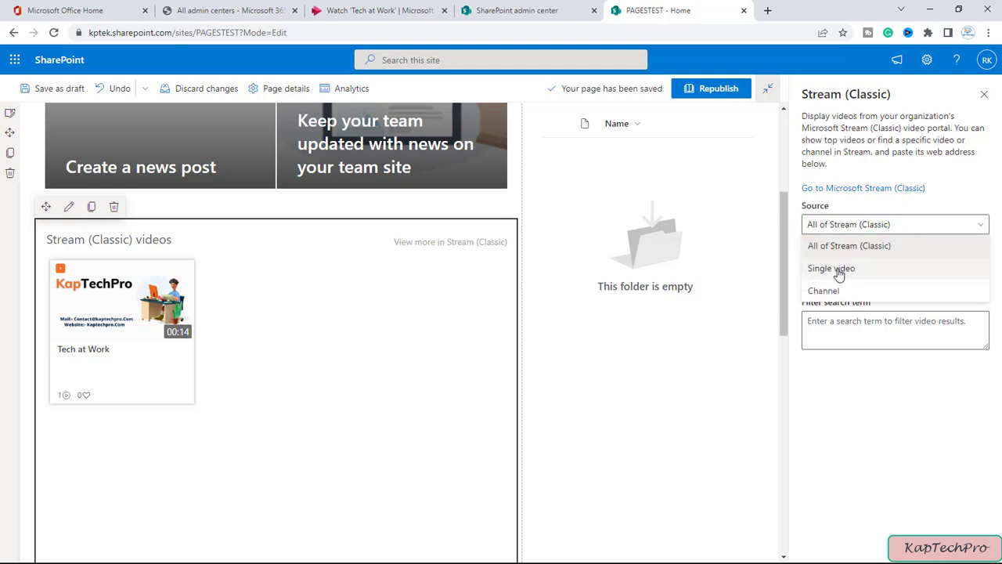
pyautogui.moveTo(865, 258)
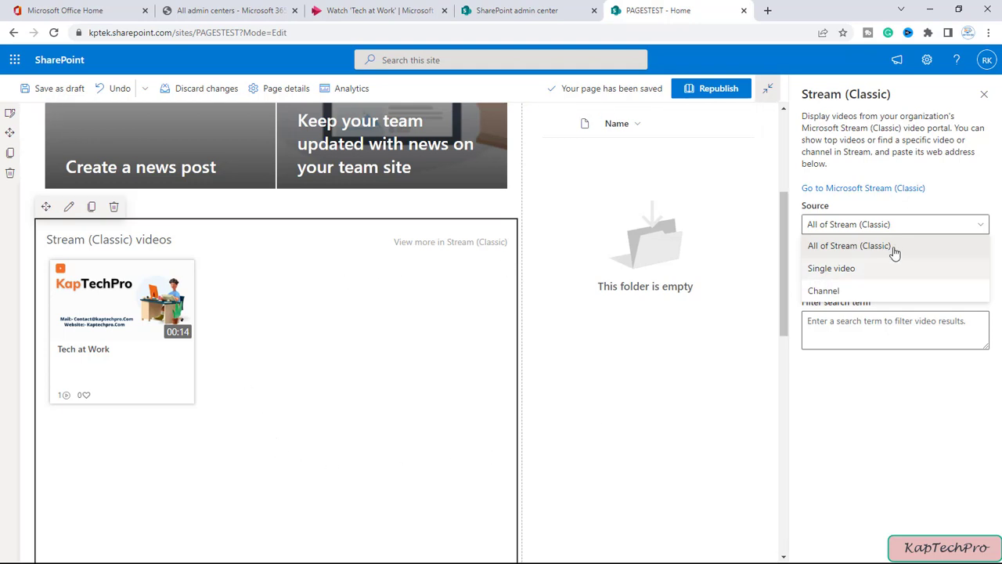
pyautogui.moveTo(839, 275)
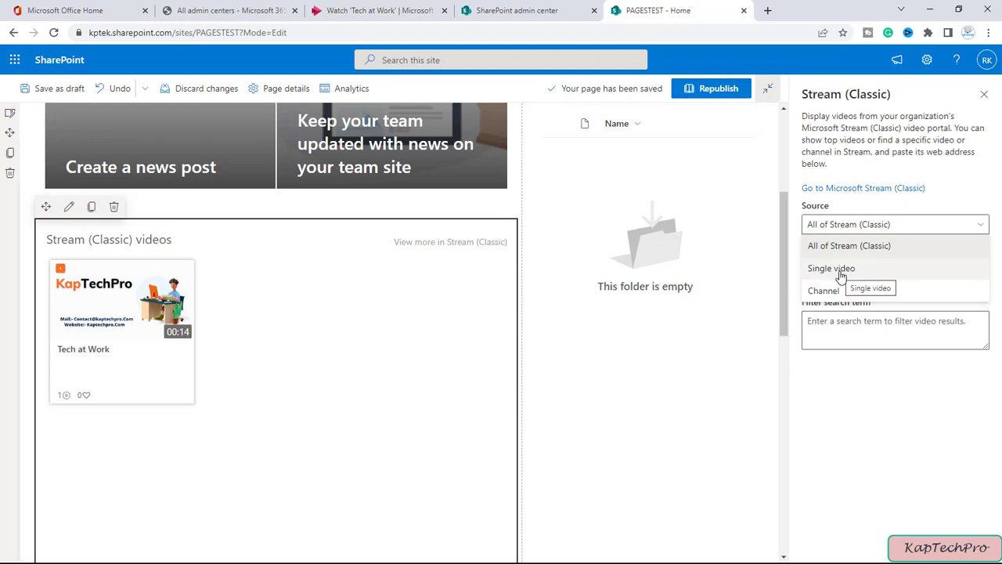
pyautogui.click(831, 268)
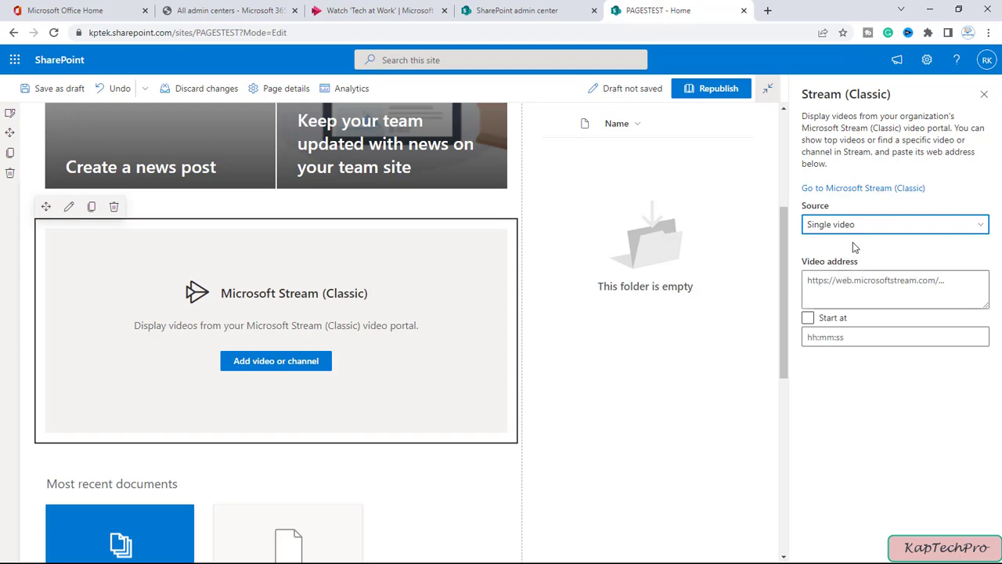
pyautogui.click(895, 224)
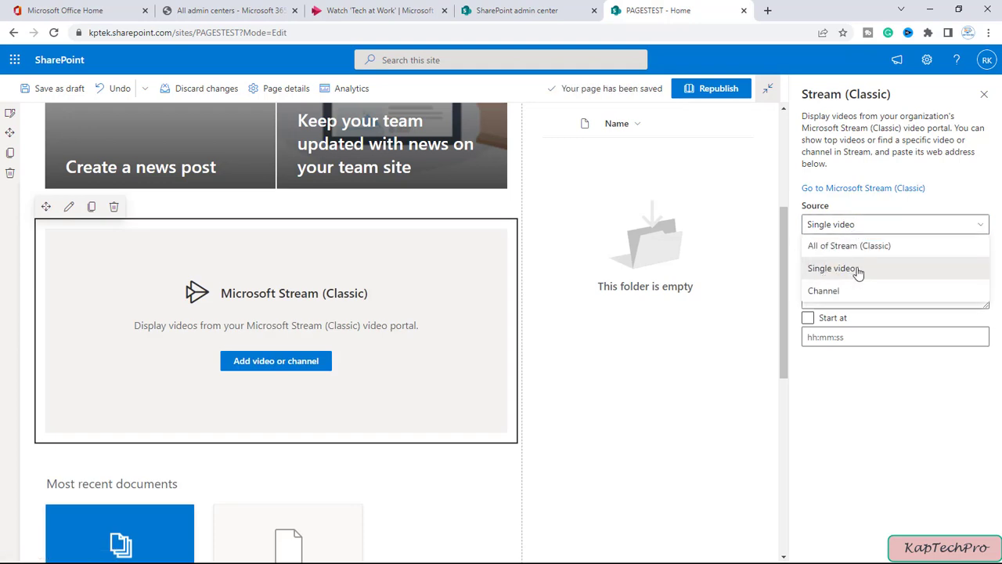
pyautogui.moveTo(869, 298)
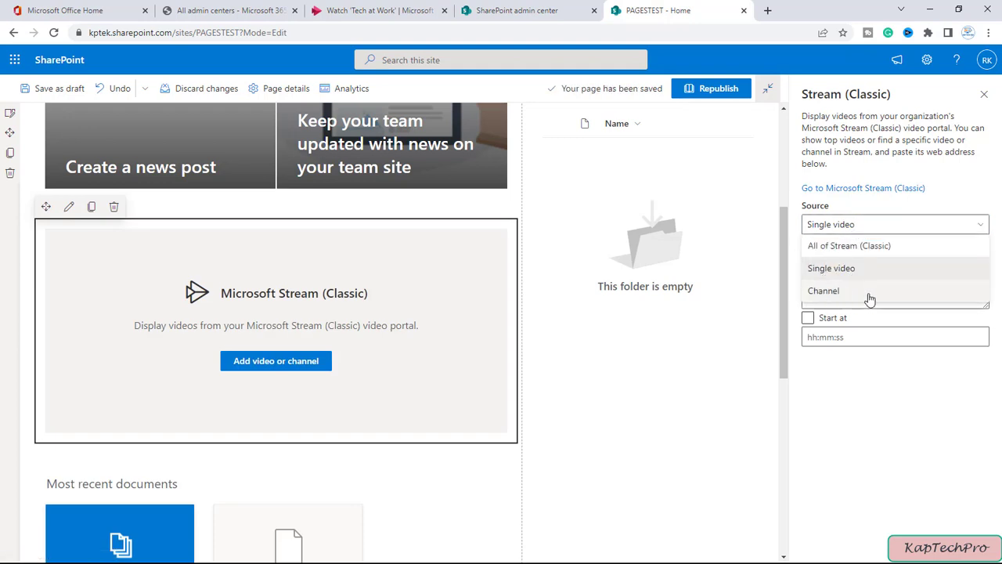
pyautogui.click(824, 290)
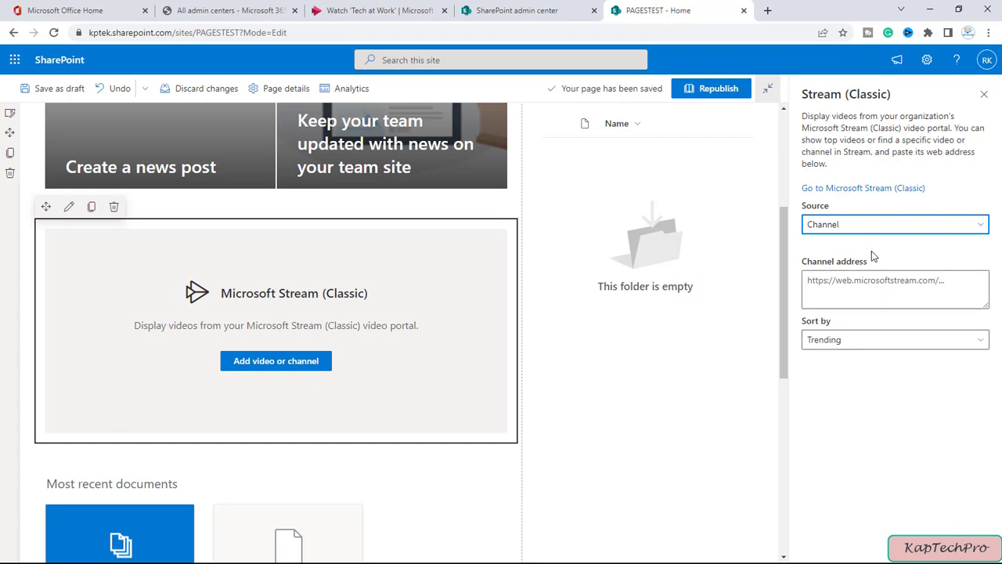
pyautogui.click(894, 224)
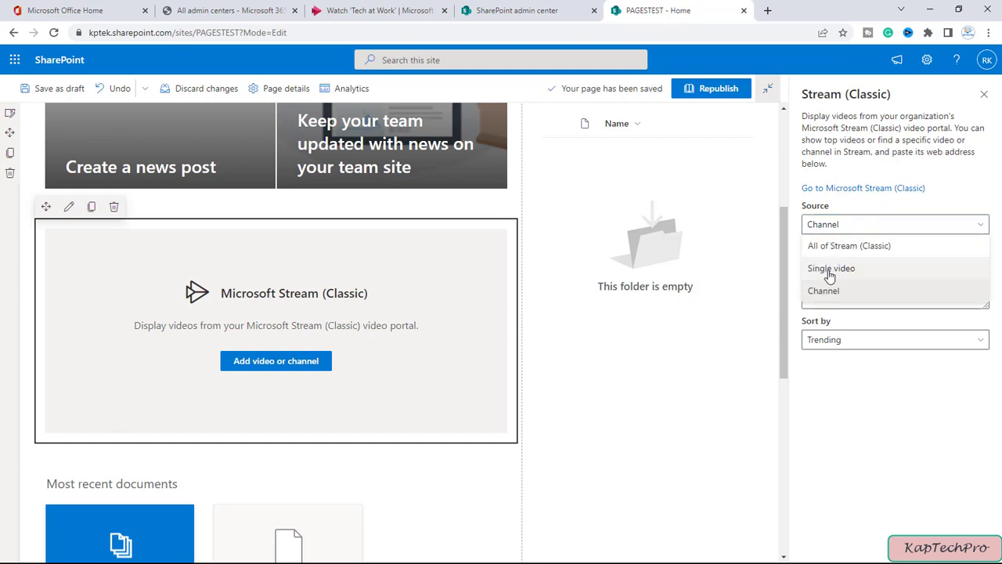
pyautogui.moveTo(832, 267)
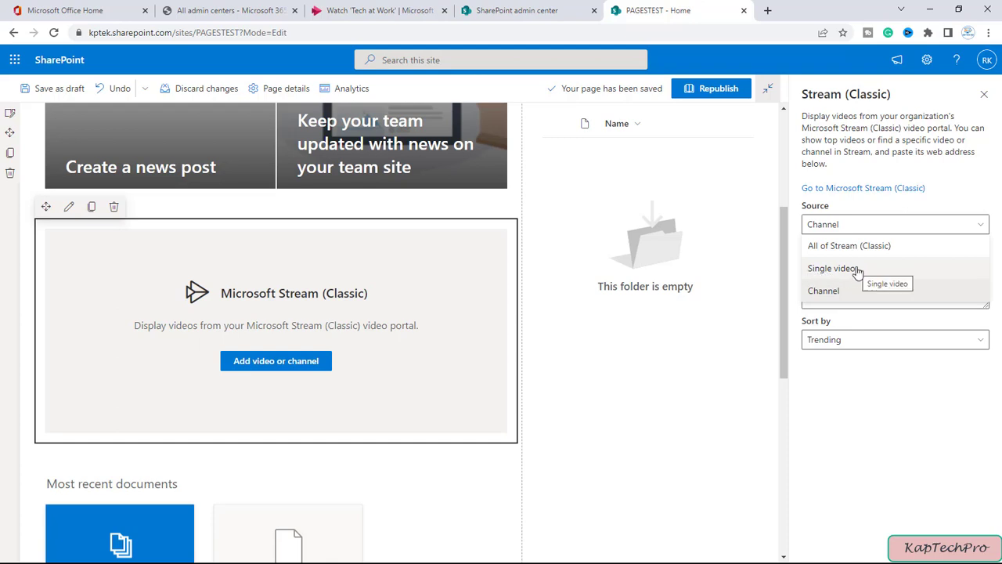
pyautogui.click(832, 267)
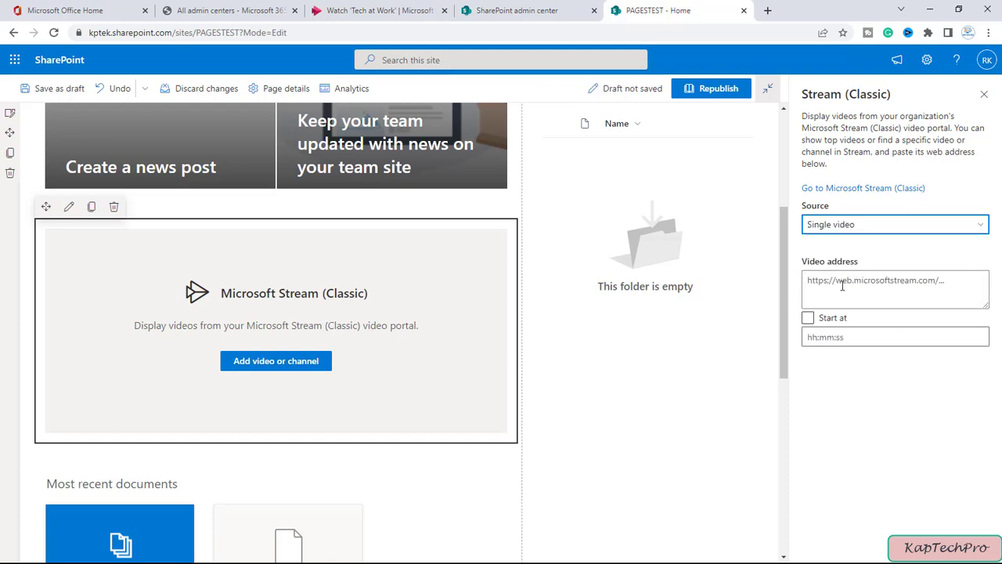
pyautogui.click(59, 88)
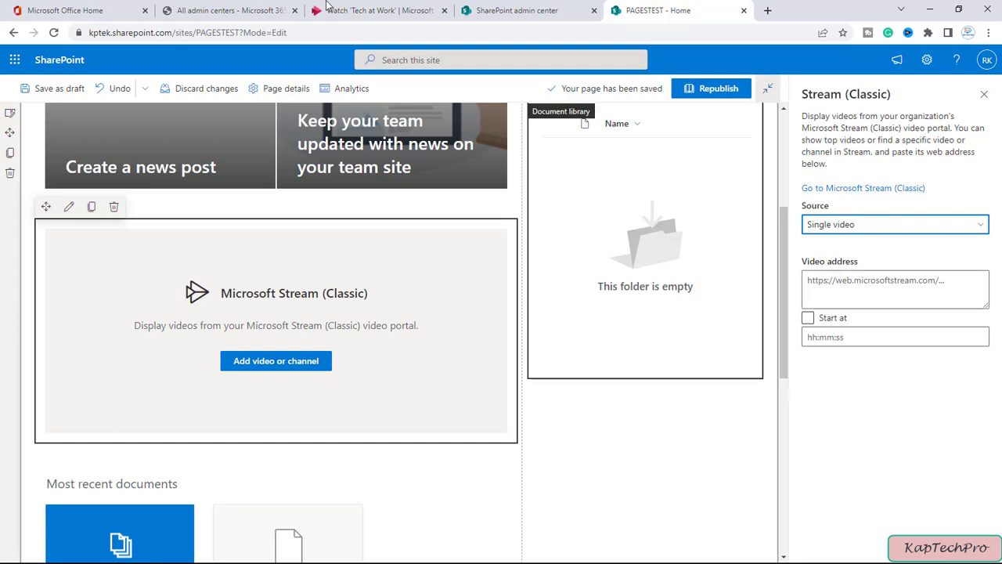
# Find Tech at Work under Stream's My content > Videos and open its Share options.
pyautogui.click(375, 11)
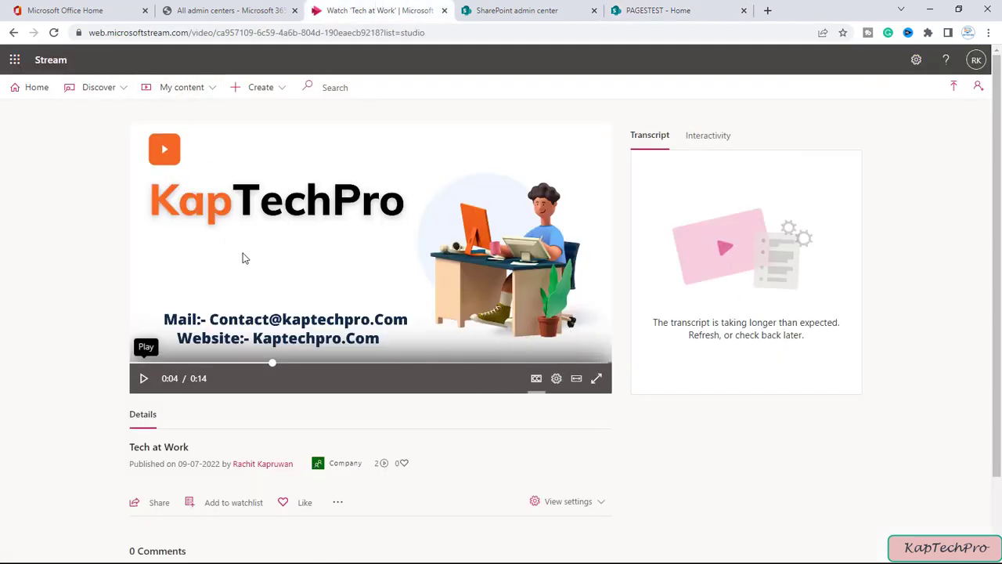
pyautogui.click(181, 87)
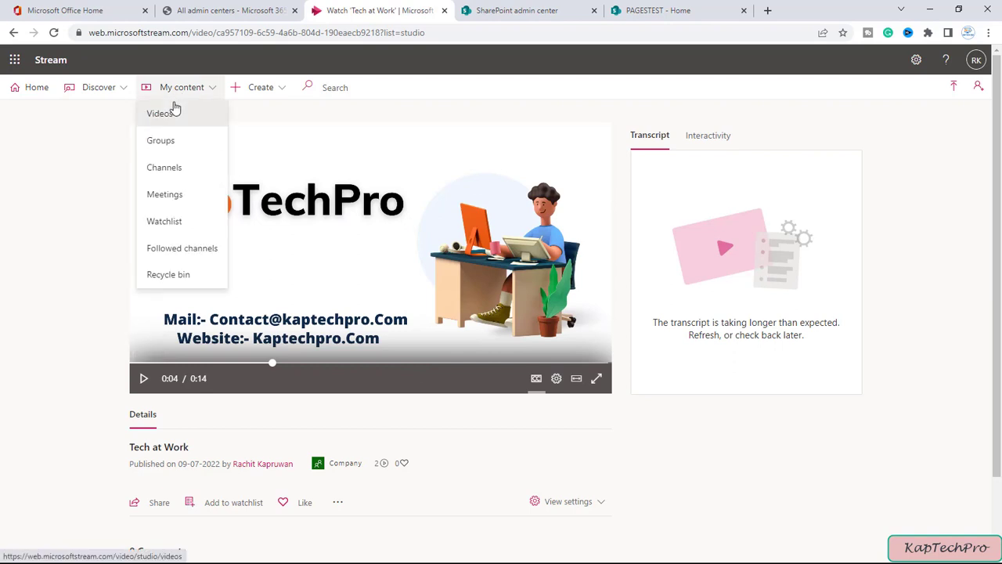
pyautogui.click(160, 112)
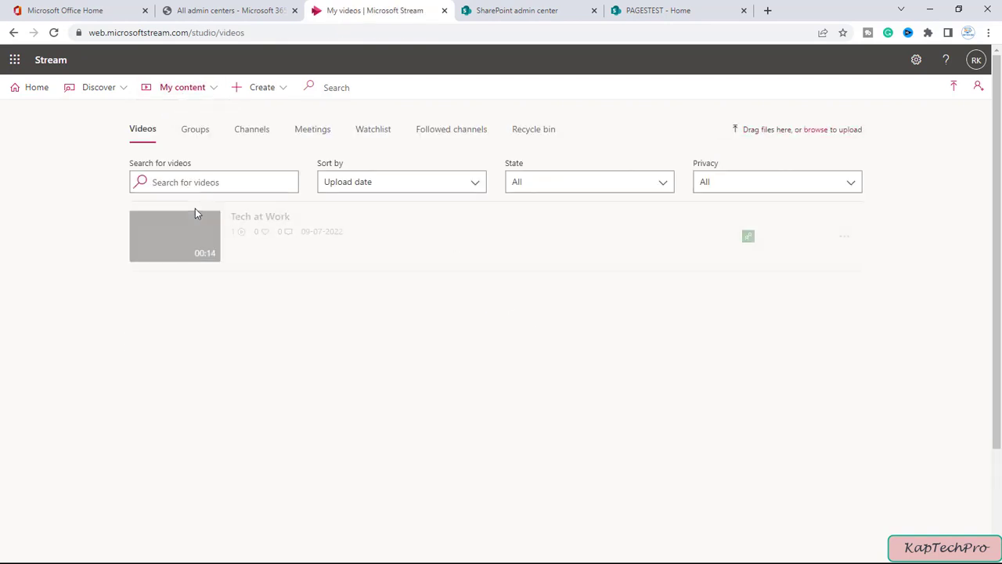
pyautogui.click(844, 236)
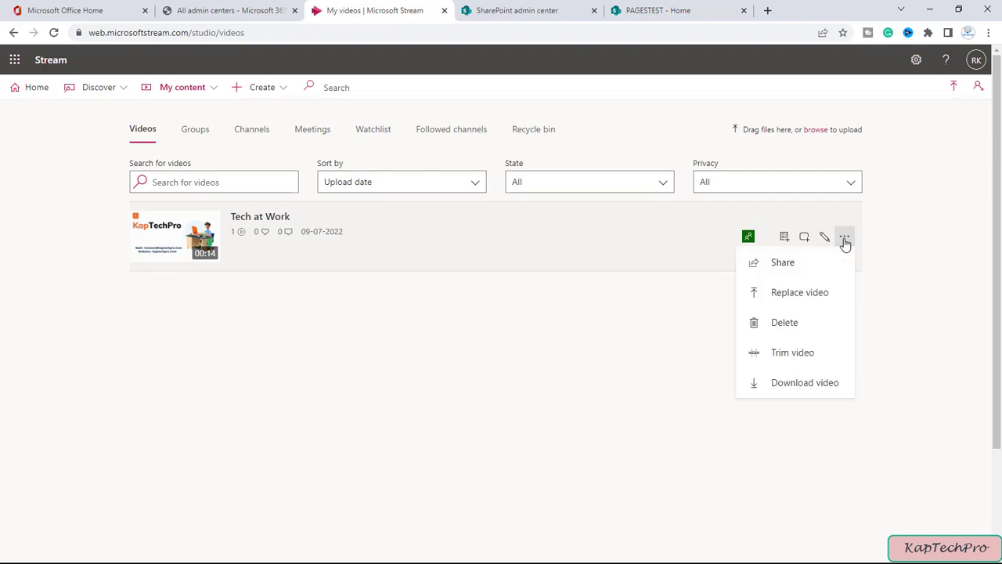
pyautogui.moveTo(783, 262)
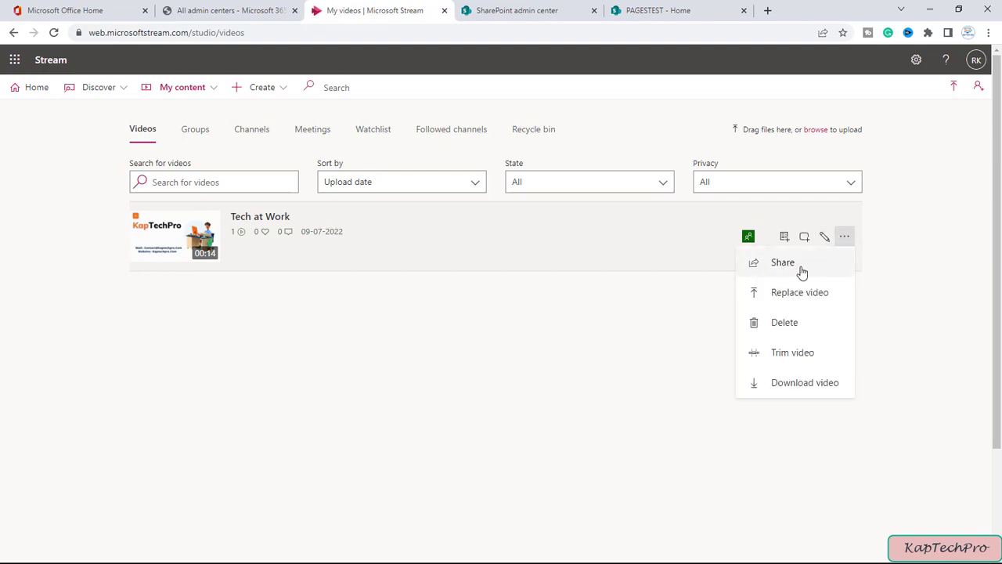
pyautogui.click(782, 262)
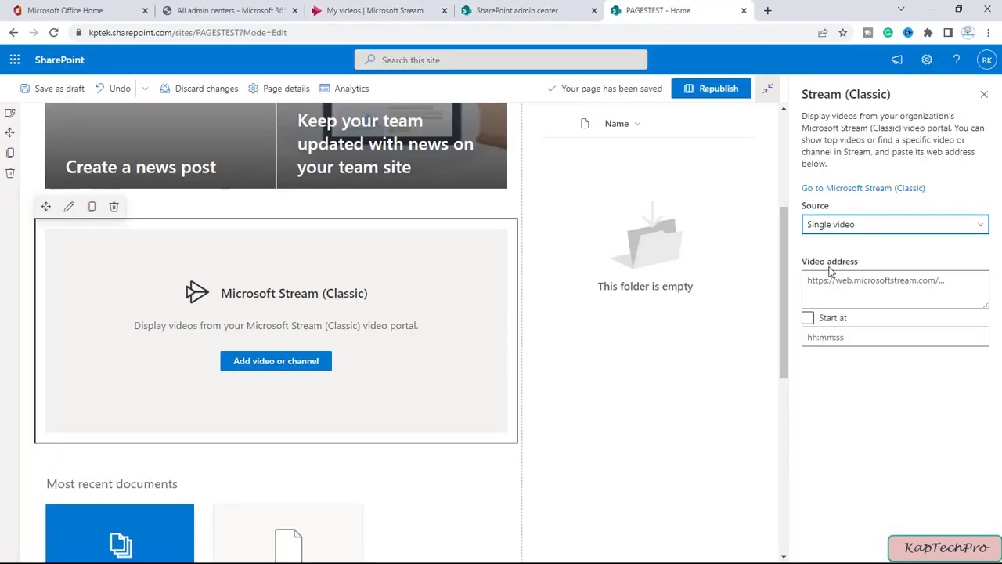
# Paste the Tech at Work video URL into the web part's Video address and republish.
pyautogui.click(893, 280)
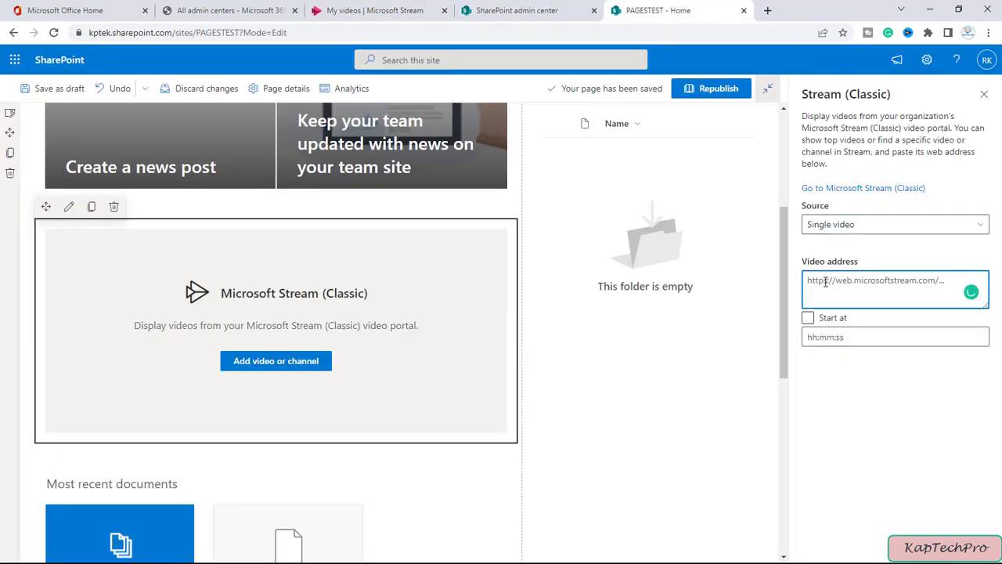
pyautogui.write('https://web.microsoftstream.com/video/ca957109-6c59-4a6b-804d-190eaecb9218')
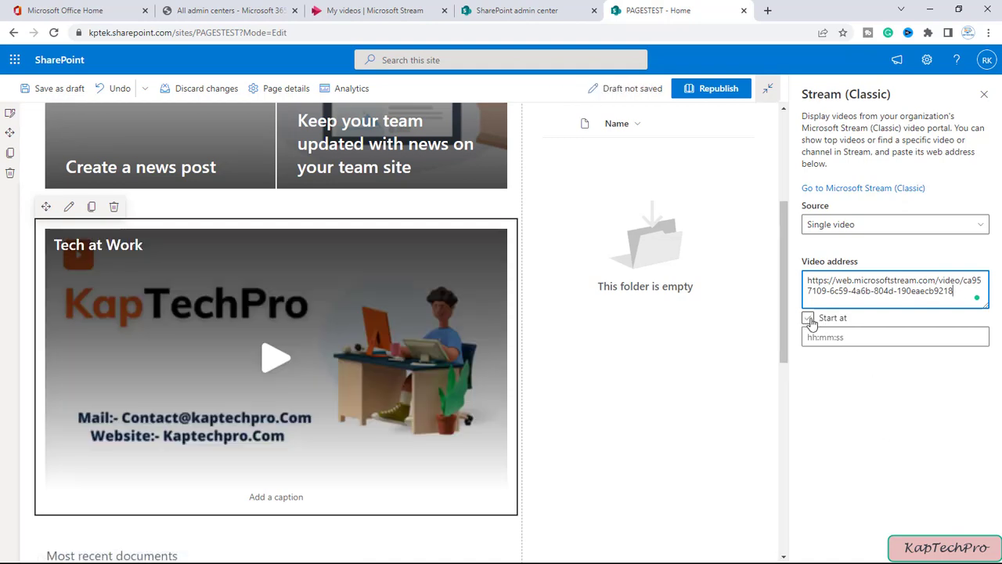
pyautogui.click(808, 317)
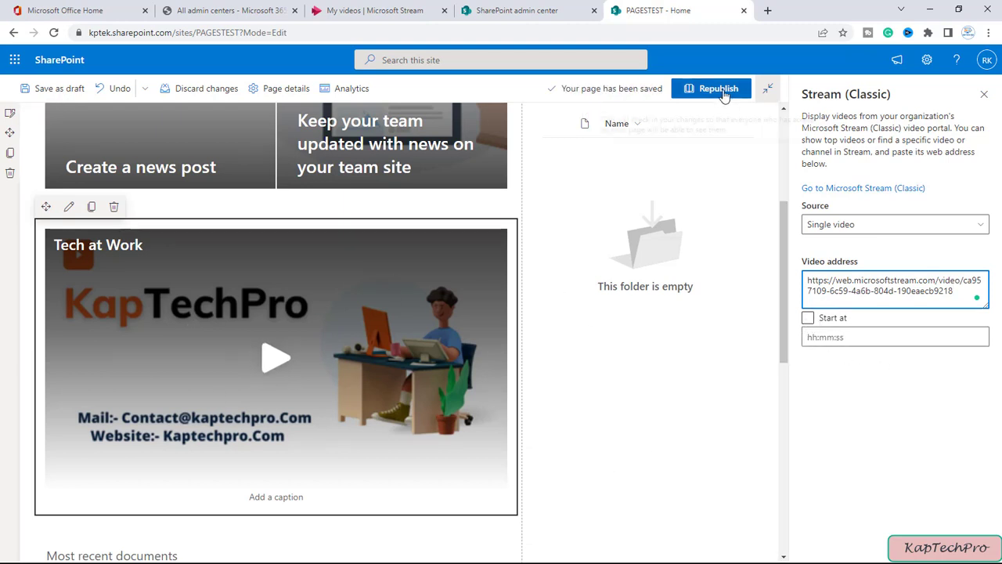
pyautogui.click(711, 87)
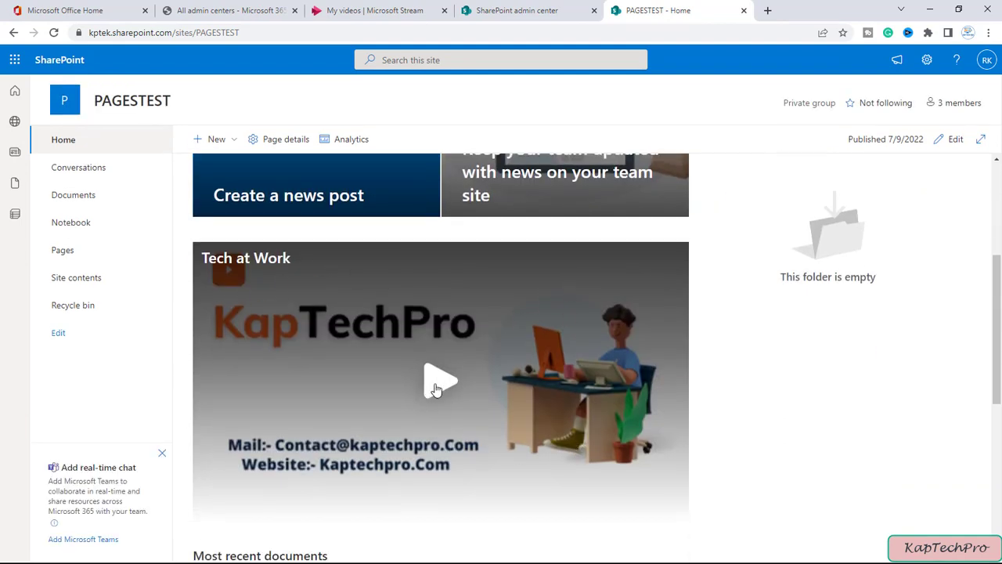
# Play the embedded Tech at Work video on the published page and pause it at 0:10.
pyautogui.click(441, 381)
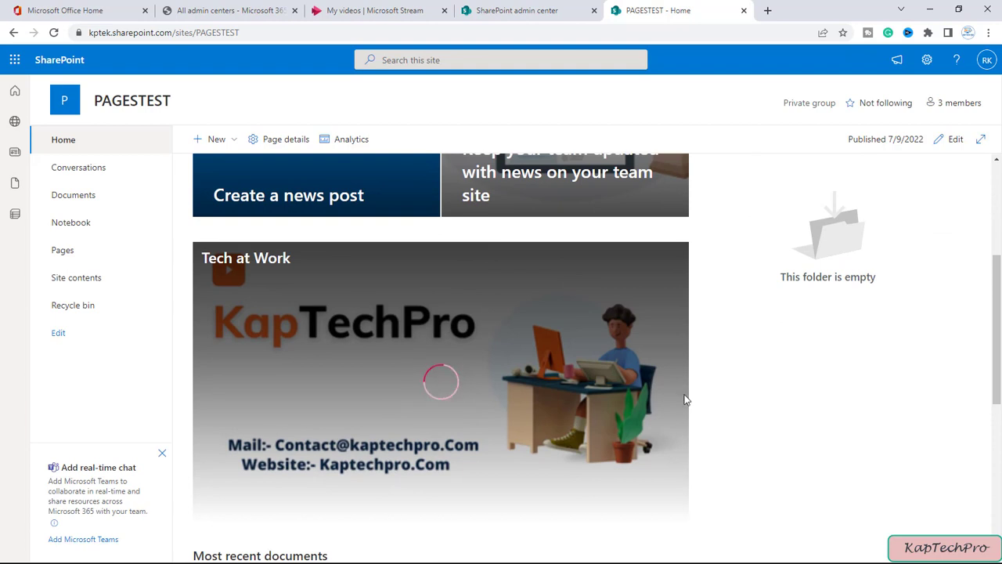
pyautogui.click(440, 381)
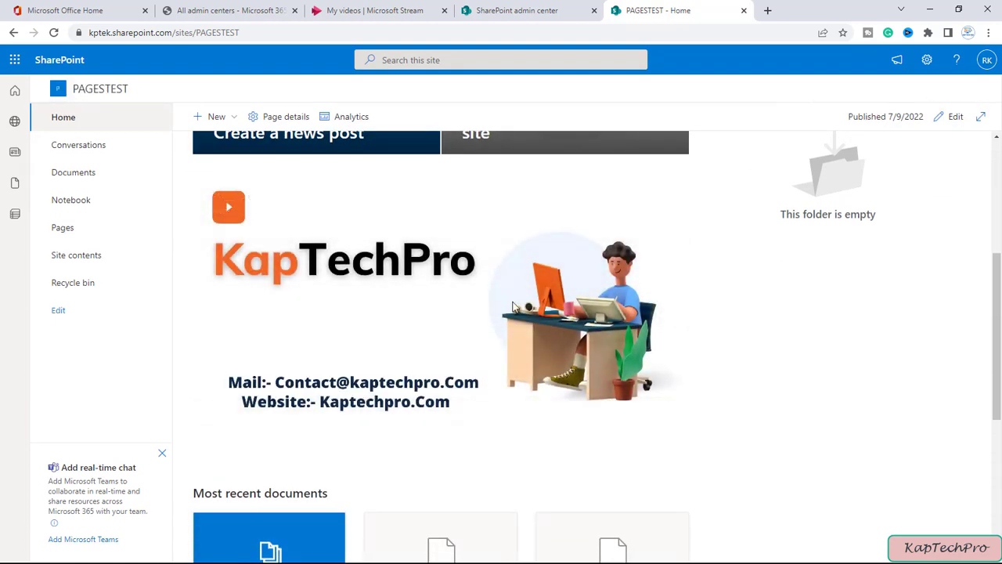
pyautogui.click(229, 207)
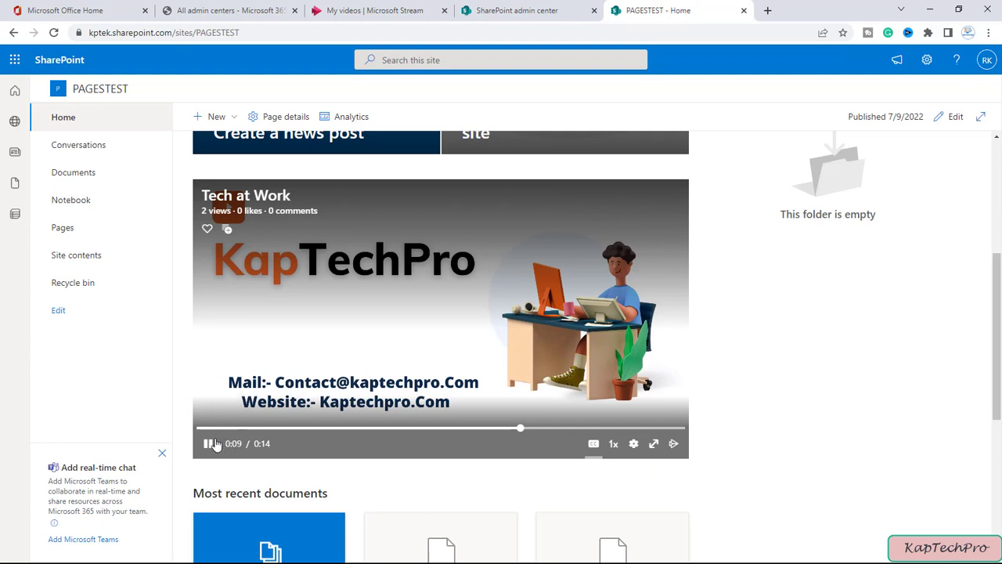
pyautogui.click(207, 443)
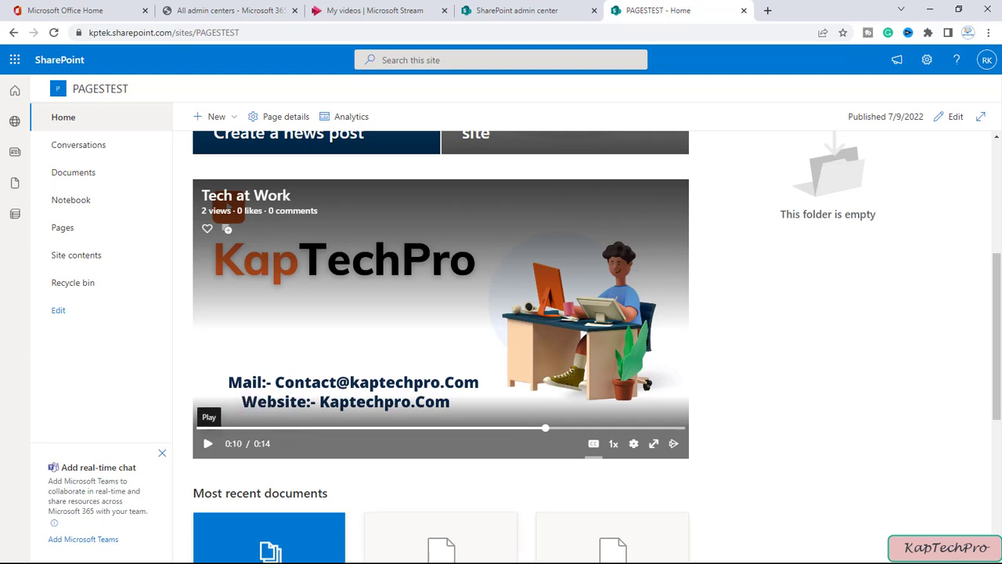
pyautogui.moveTo(604, 264)
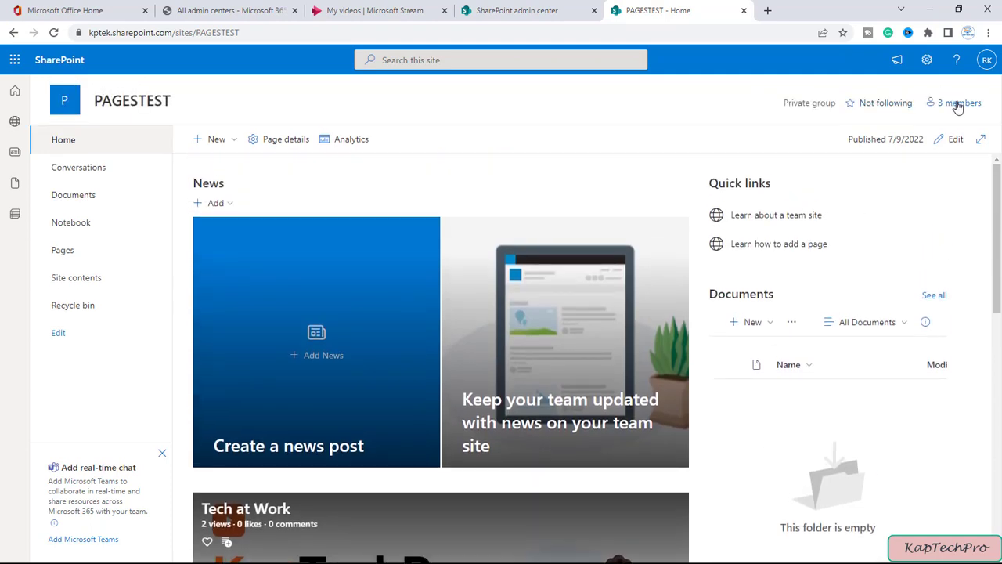
pyautogui.click(957, 103)
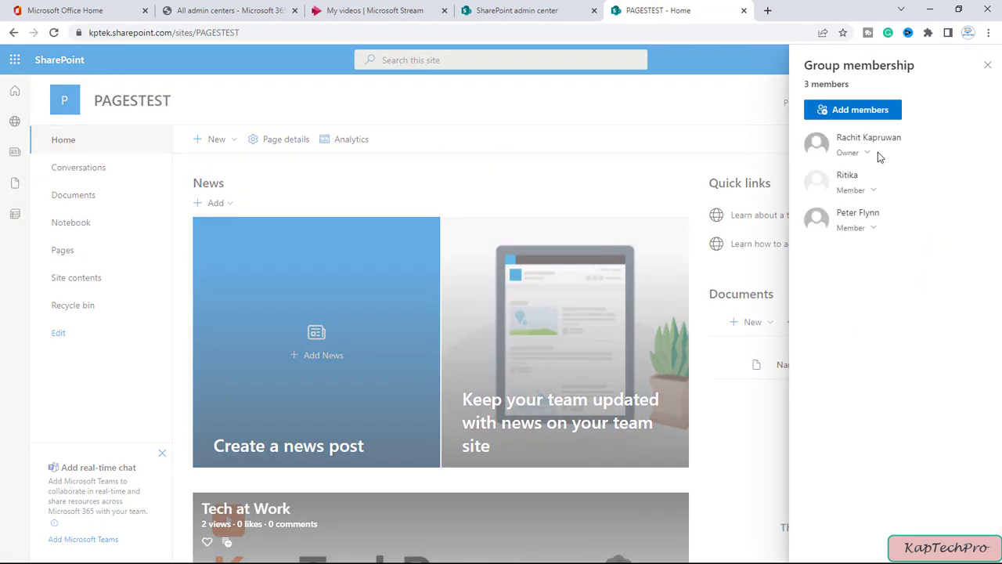
pyautogui.moveTo(844, 227)
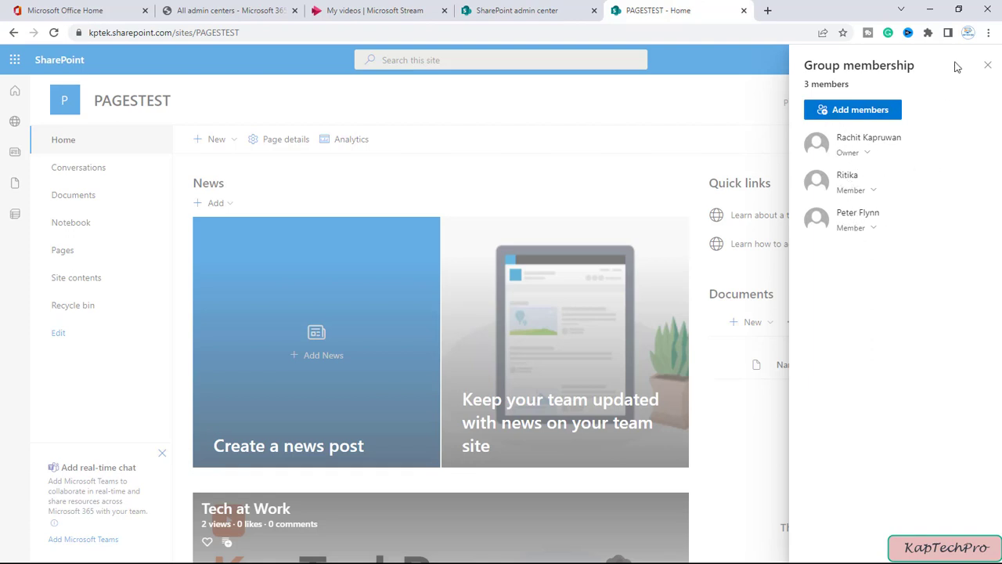
pyautogui.click(987, 65)
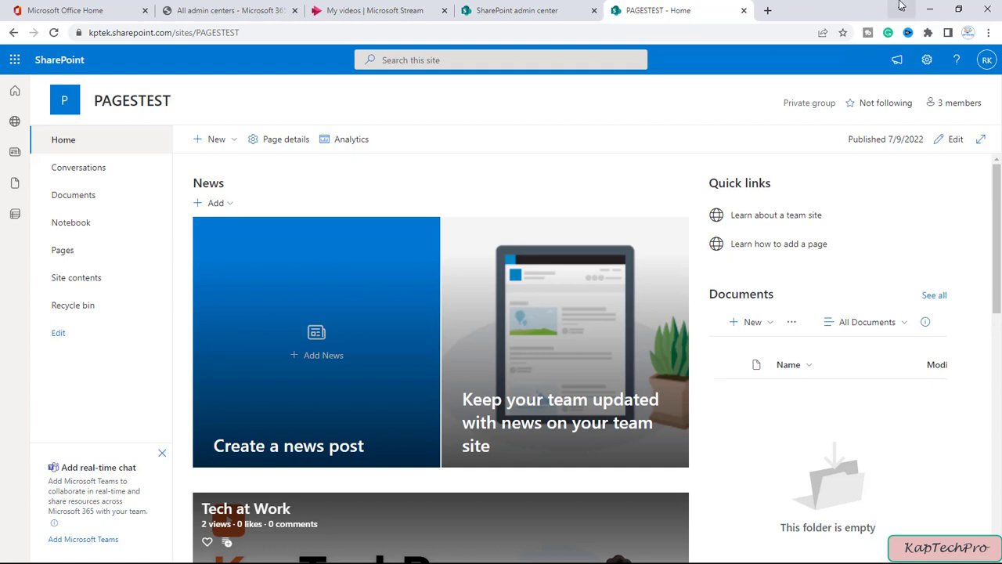
pyautogui.moveTo(840, 85)
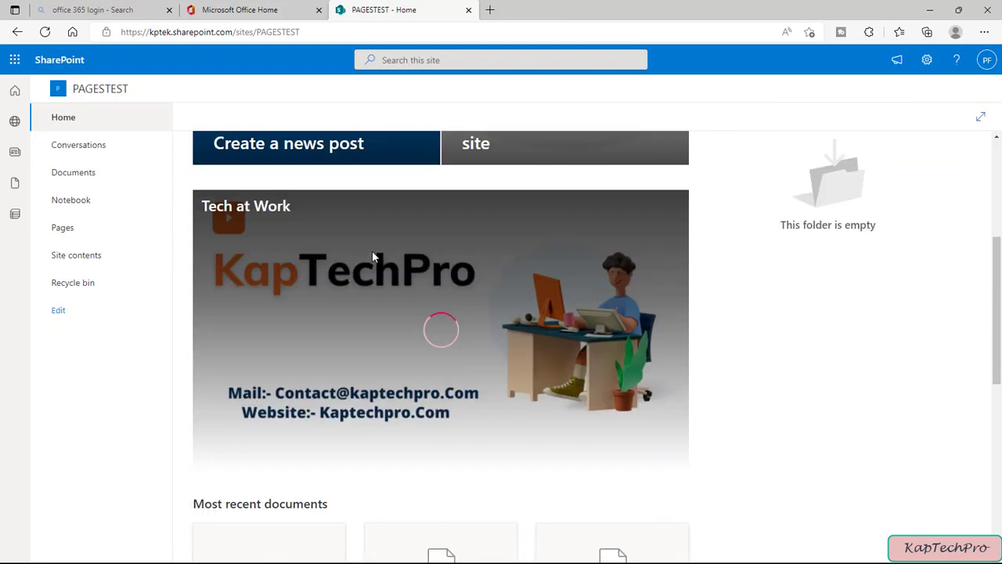
# As a different signed-in member, play Tech at Work on the PAGESTEST home page.
pyautogui.click(440, 329)
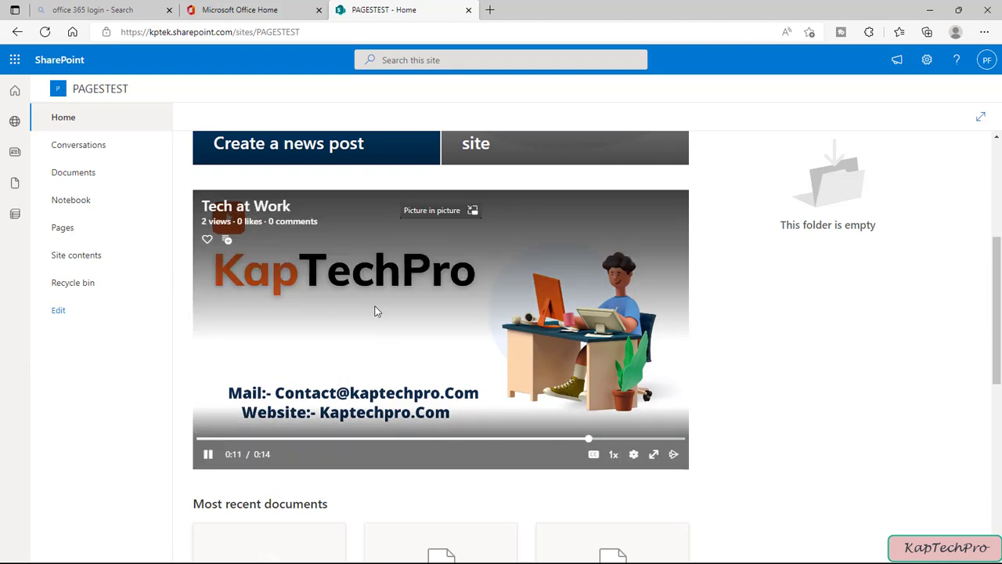
pyautogui.moveTo(285, 380)
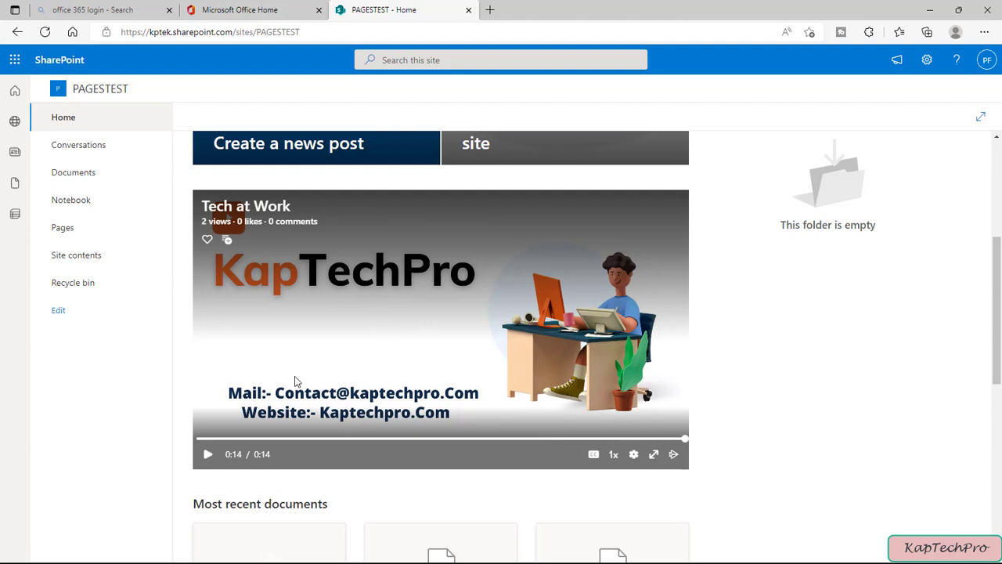
pyautogui.moveTo(370, 365)
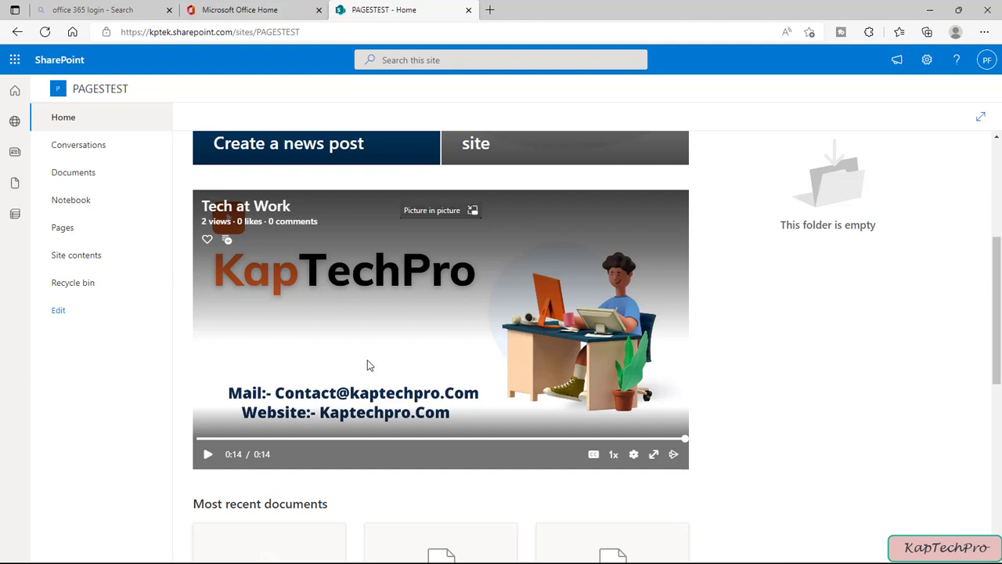